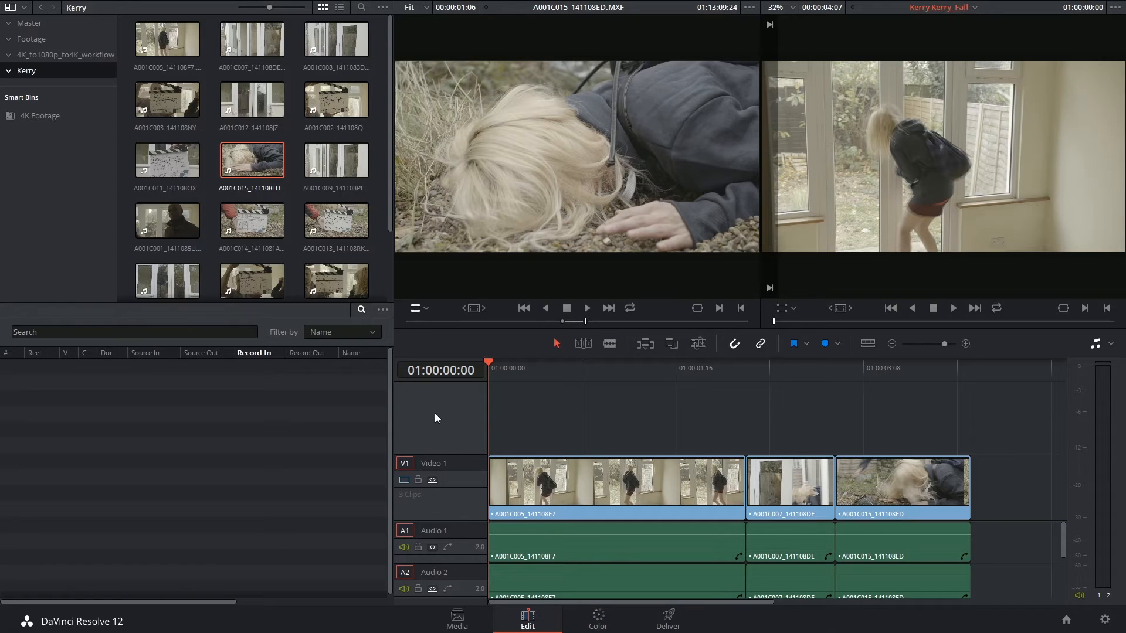
pyautogui.moveTo(850, 412)
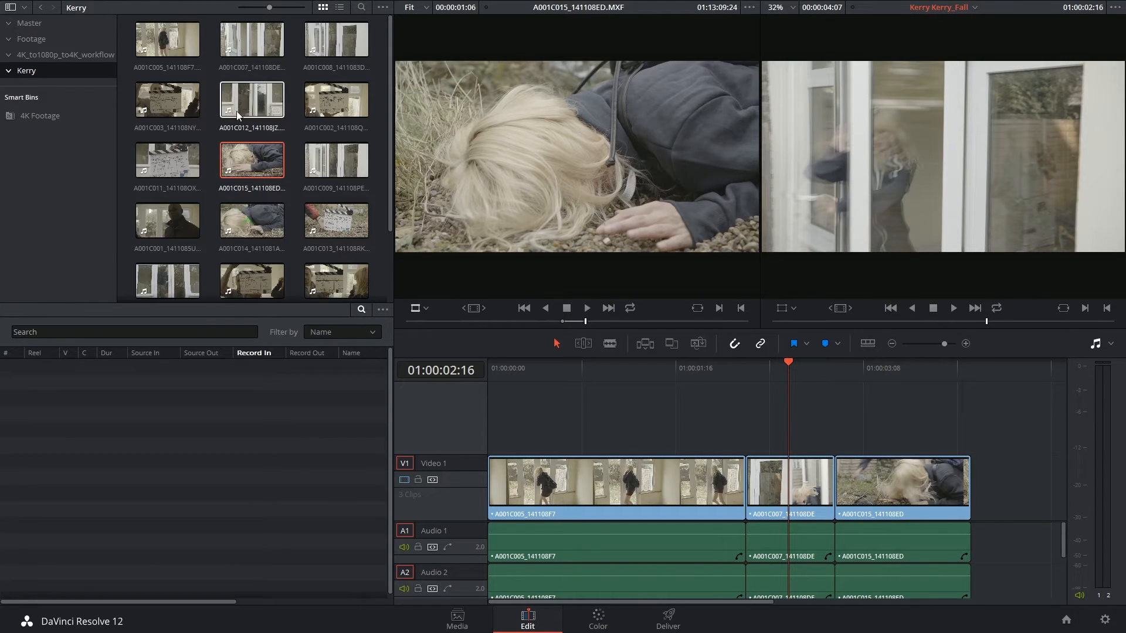
# Step: Load the alternative angle A001C012_141108JZ into the source viewer from the Media Pool
pyautogui.click(251, 99)
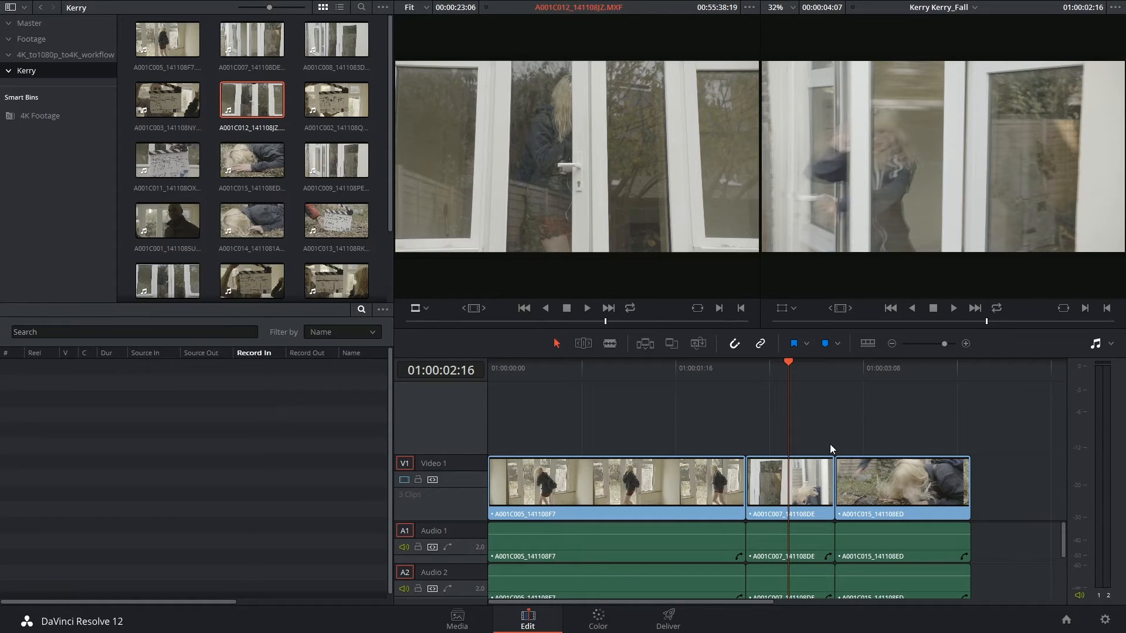
# Step: Edit A001C012_141108JZ onto a new Video 2 track above A001C007
pyautogui.click(790, 487)
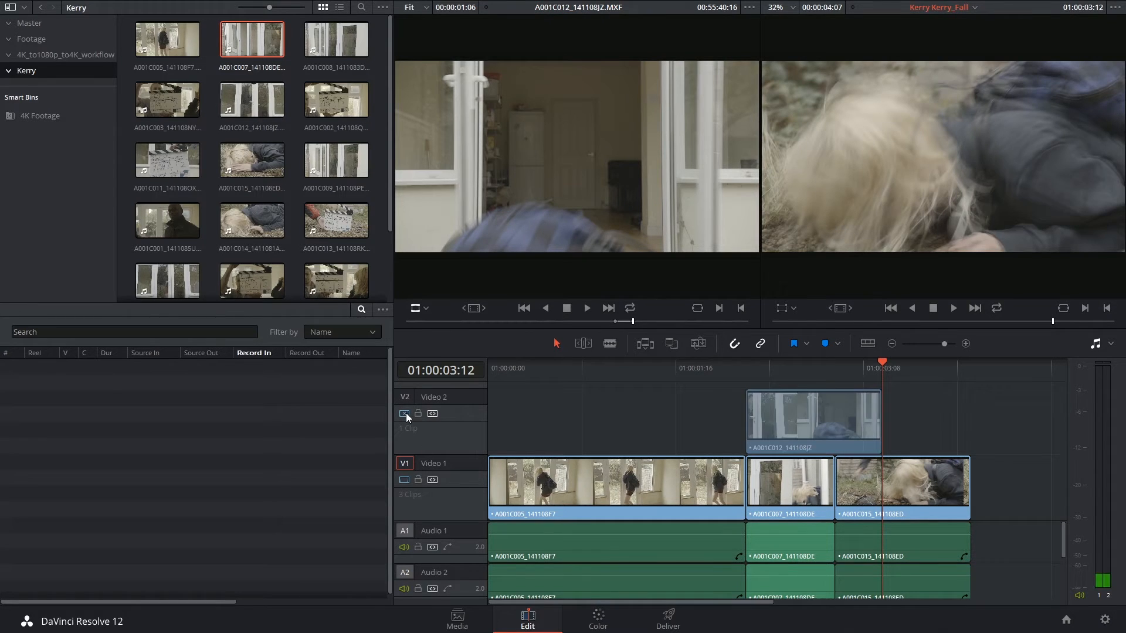
pyautogui.click(727, 368)
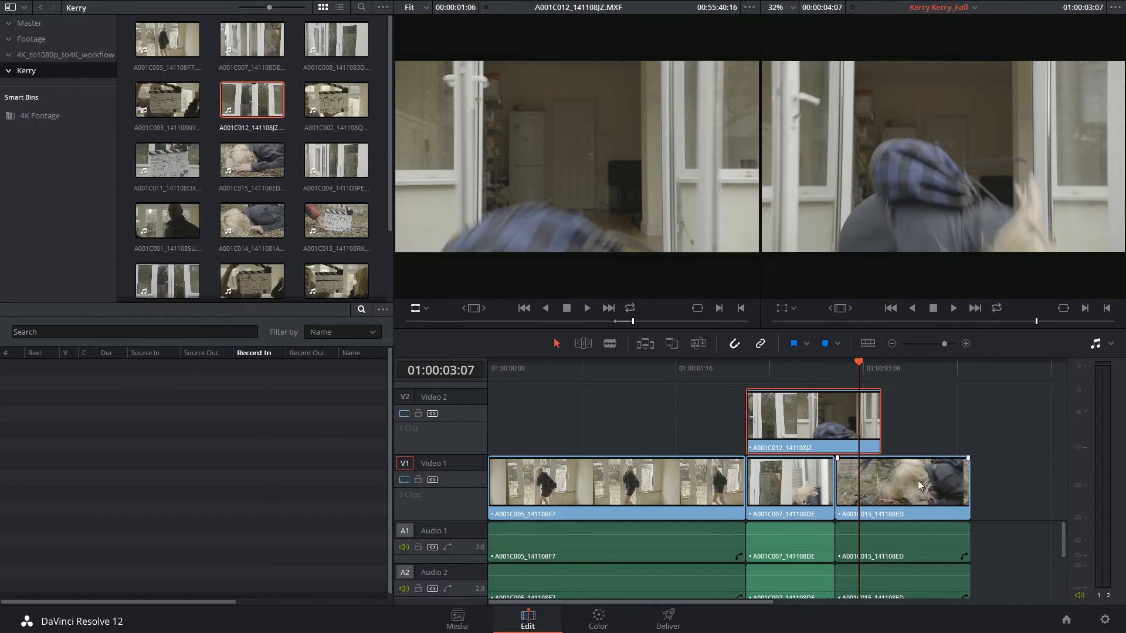
pyautogui.moveTo(906, 504)
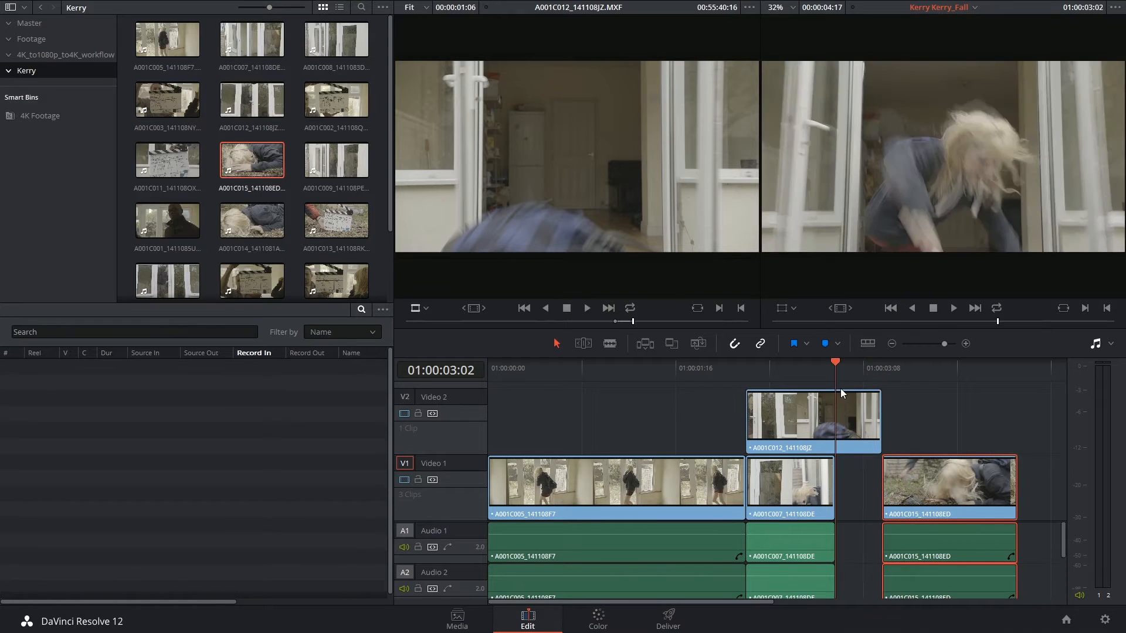
# Step: Move A001C015 back against A001C007, removing the A001C012 layer from Video 2
pyautogui.moveTo(1014, 485); pyautogui.dragTo(926, 495)
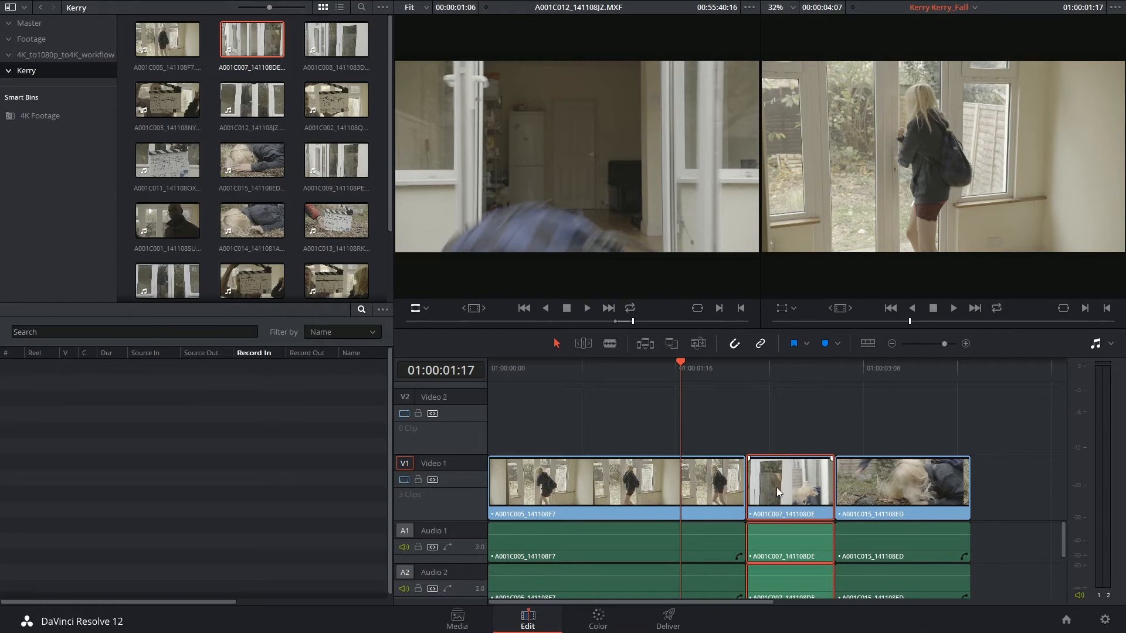
# Step: Enable a Take Selector on the A001C007 clip from its right-click menu
pyautogui.rightClick(788, 489)
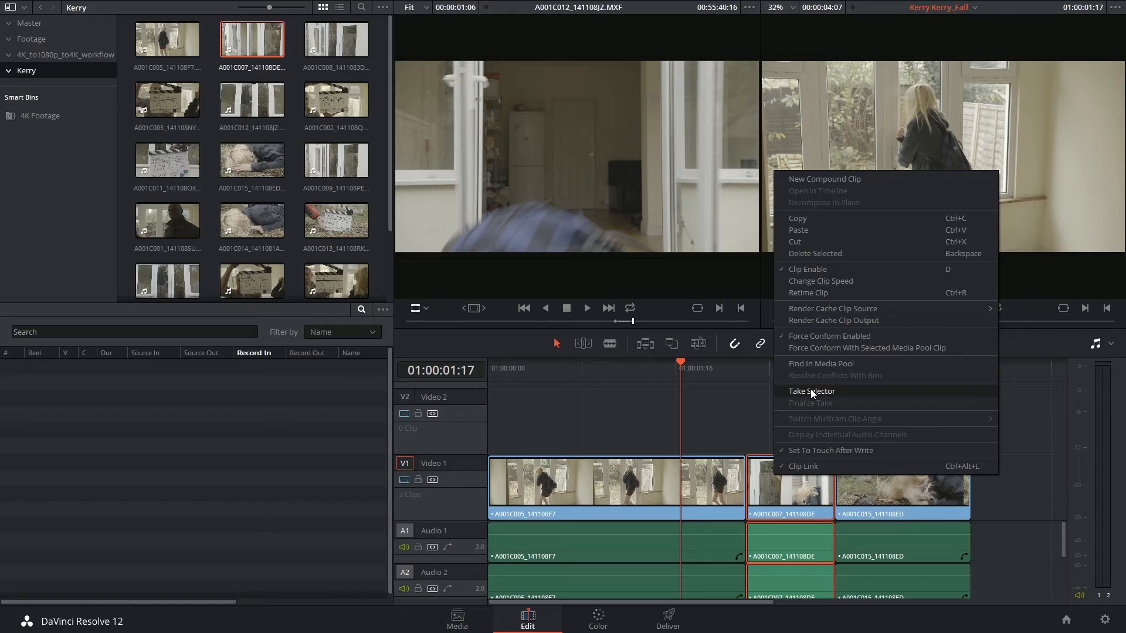
pyautogui.click(811, 391)
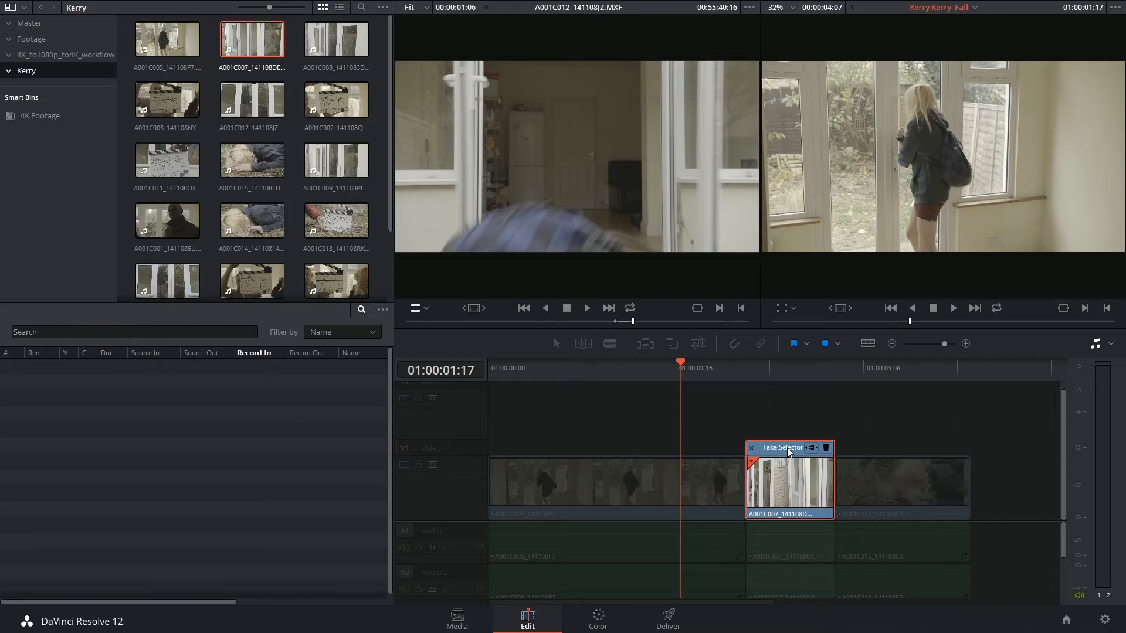
pyautogui.moveTo(616, 145)
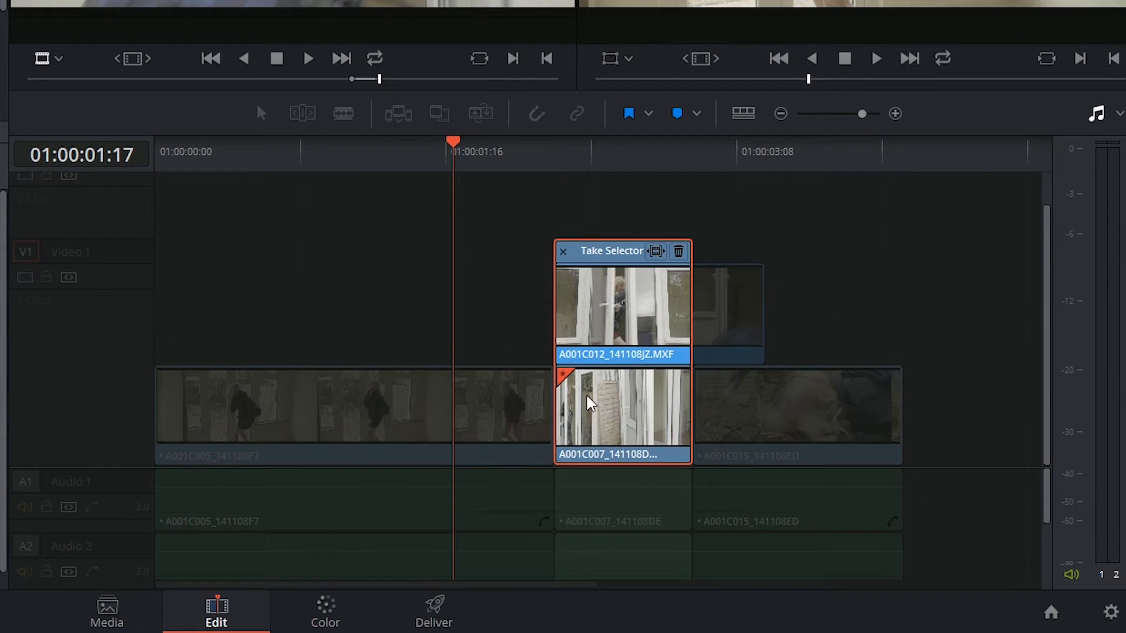
pyautogui.moveTo(620, 419)
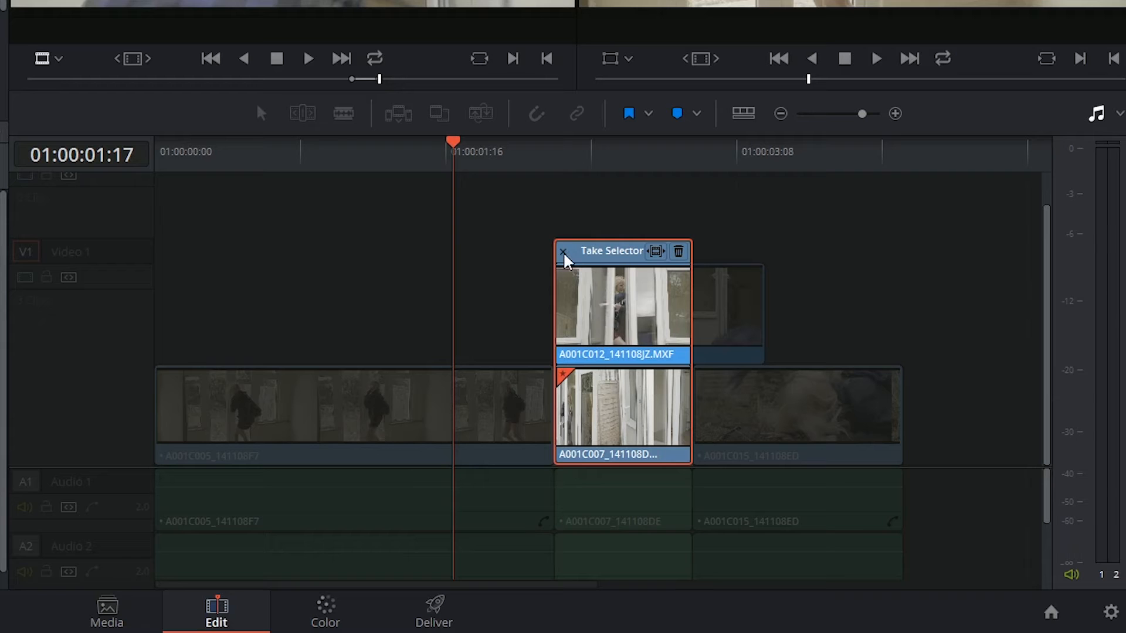
# Step: Make A001C012 the active take and close the take selector
pyautogui.click(563, 252)
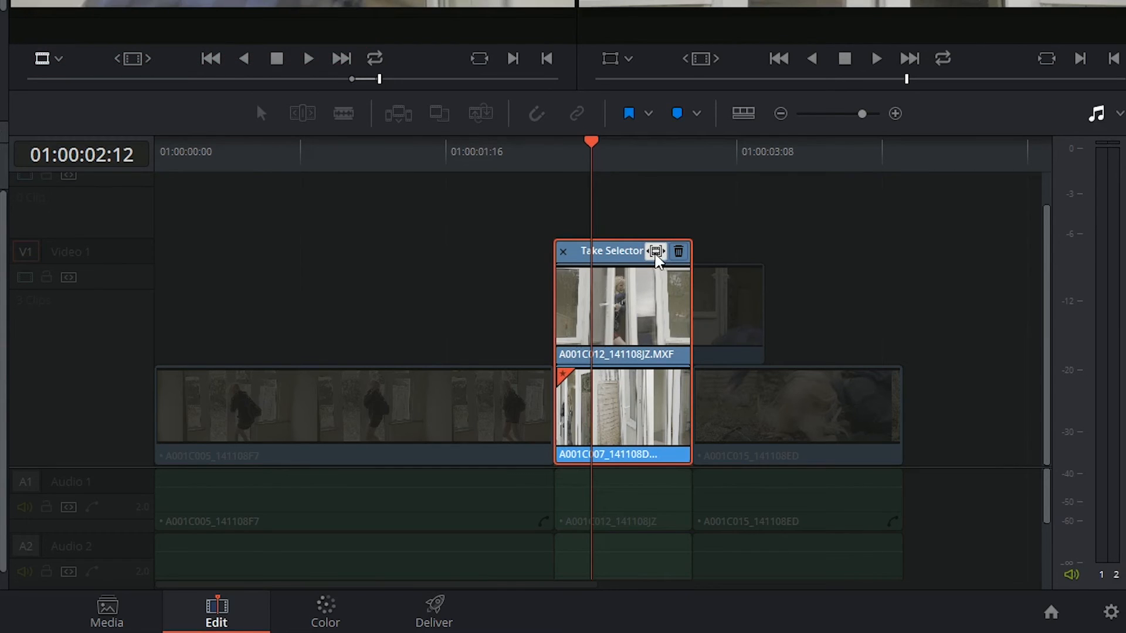
pyautogui.moveTo(678, 309)
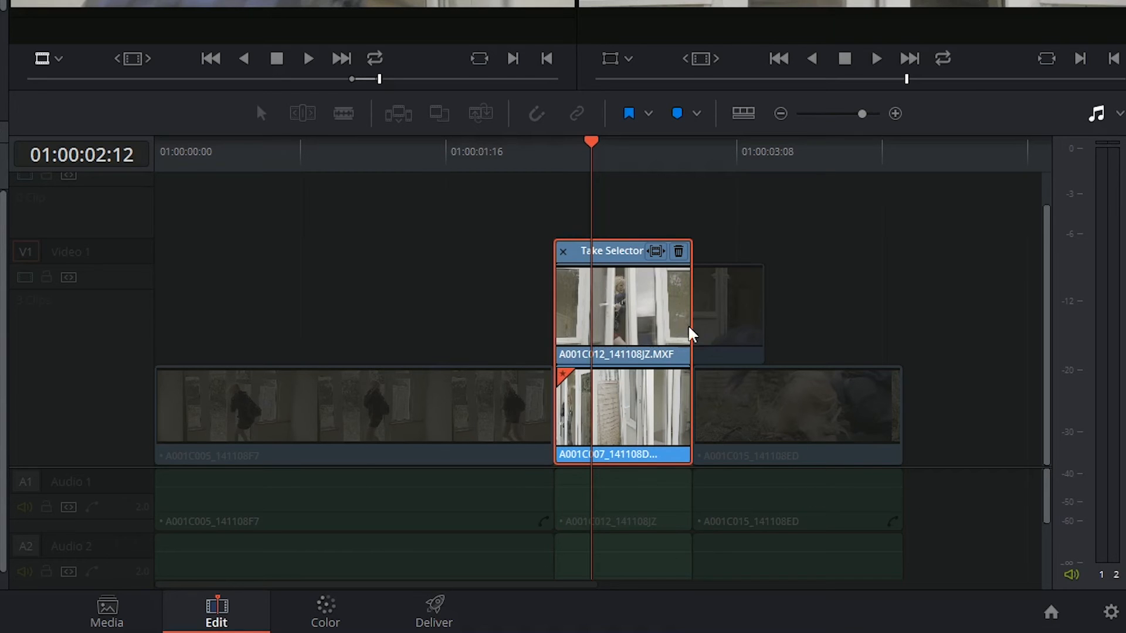
pyautogui.moveTo(639, 309)
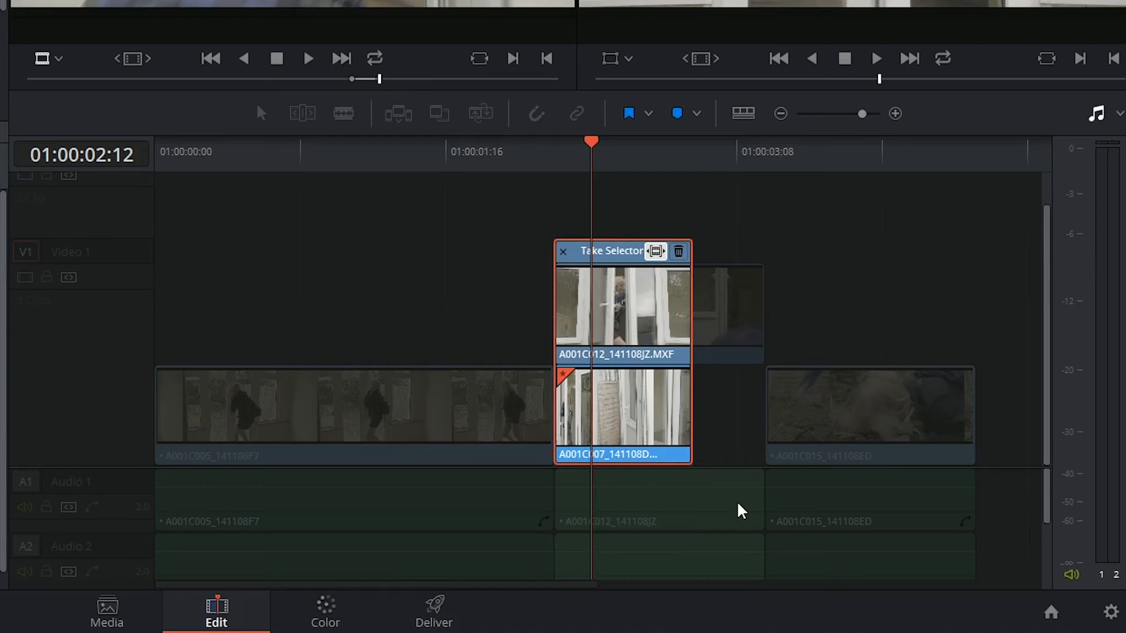
pyautogui.moveTo(614, 311)
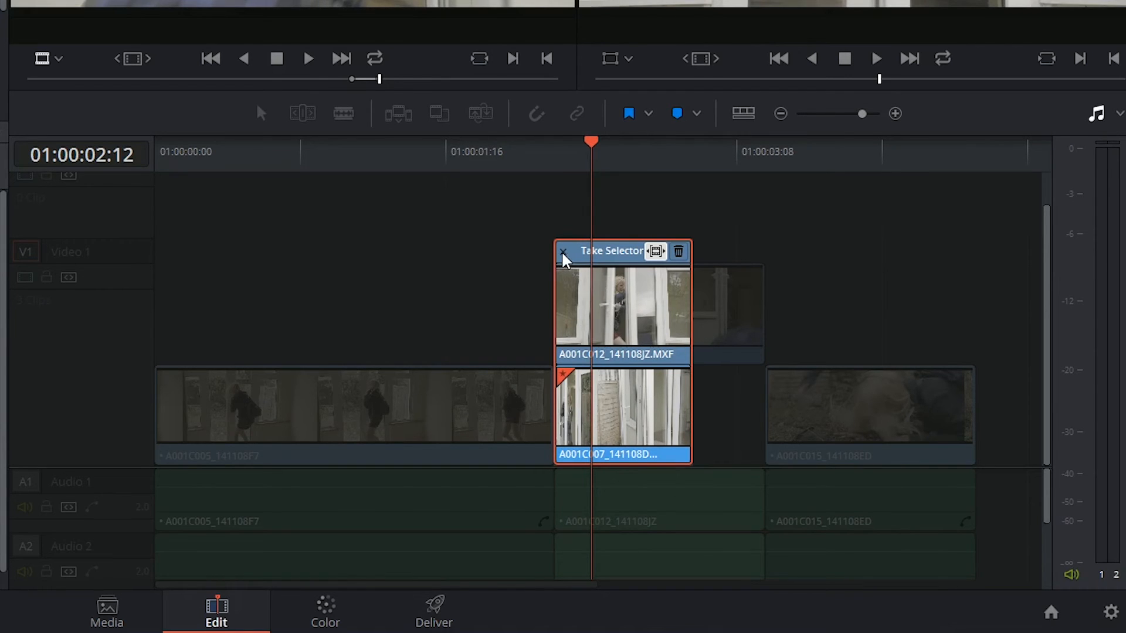
pyautogui.click(563, 252)
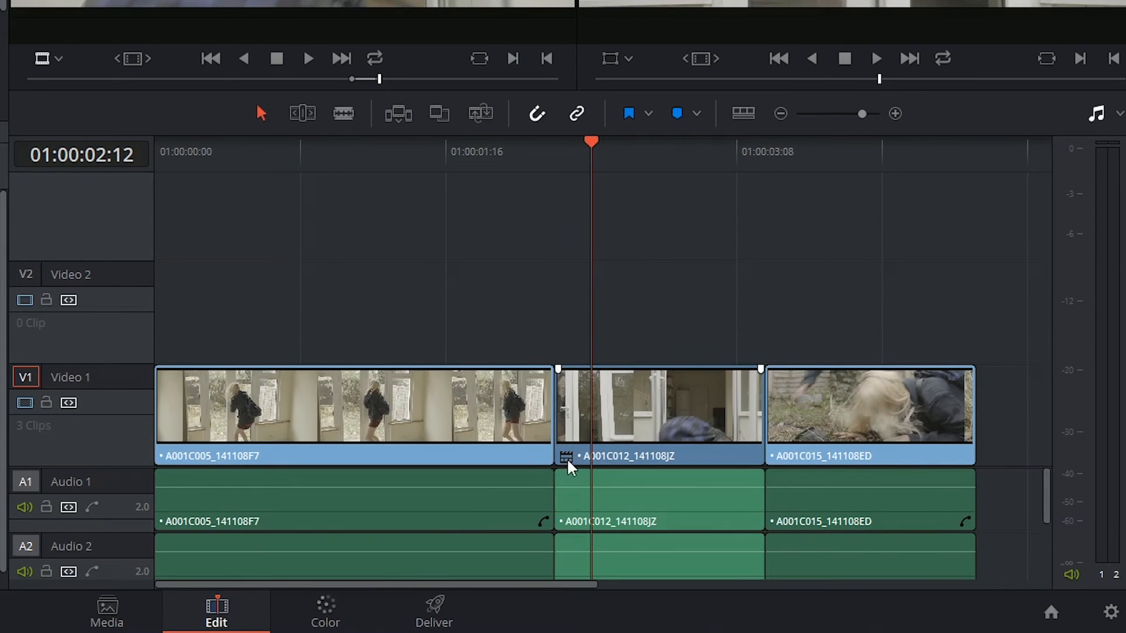
# Step: Reopen the Take Selector on the middle clip, showing A001C012 and A001C007
pyautogui.click(566, 456)
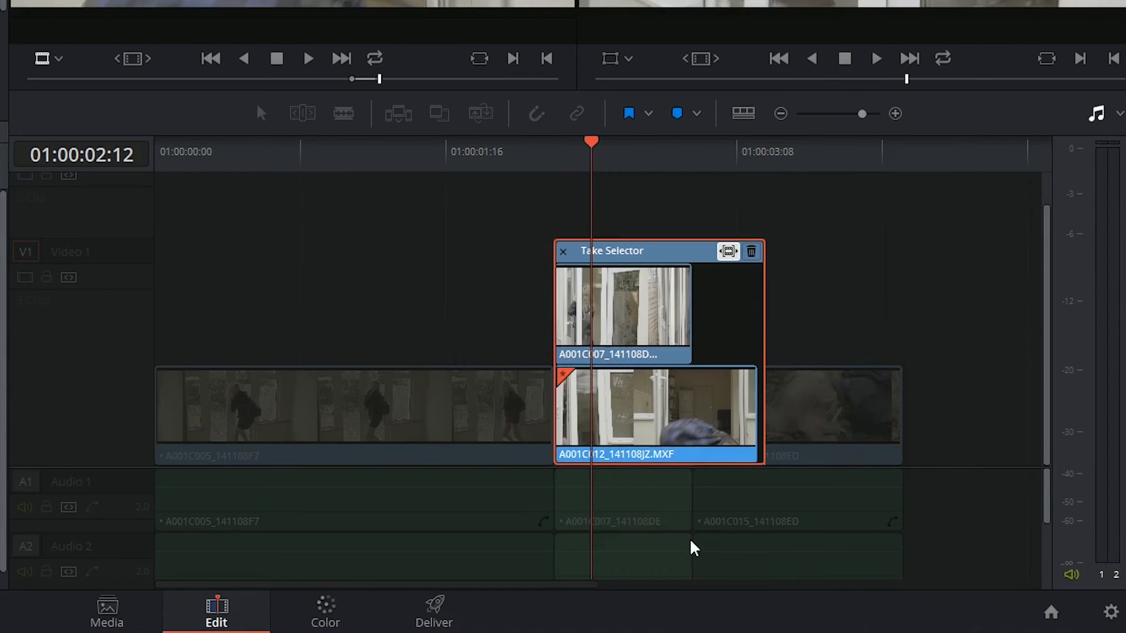
pyautogui.moveTo(643, 391)
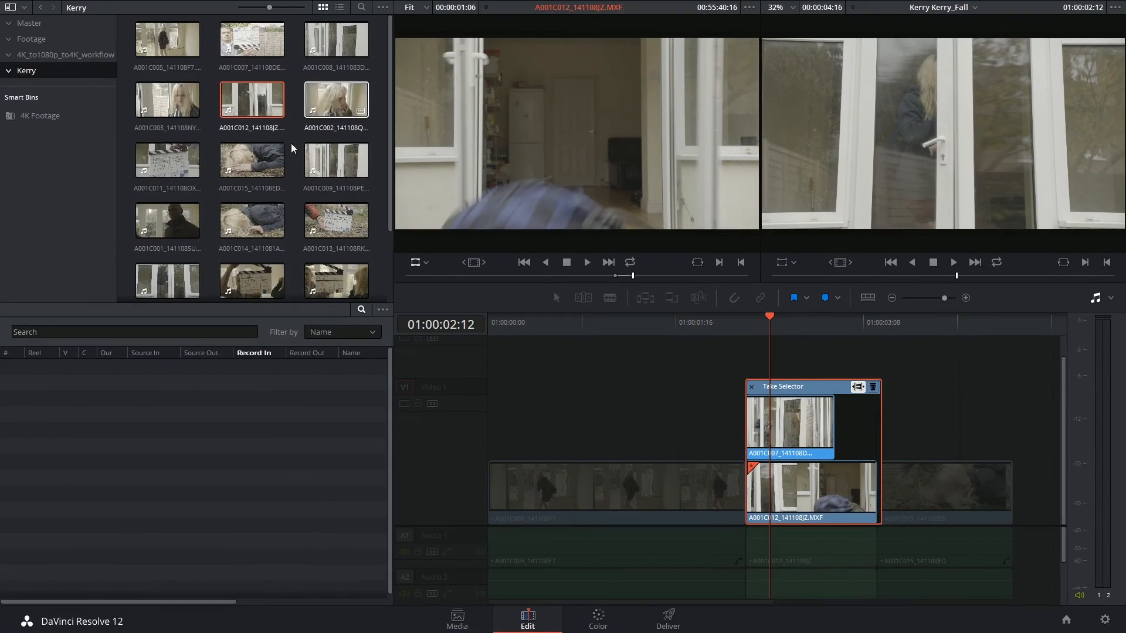
# Step: Scroll and scrub through the A001C010 clip in the source viewer
pyautogui.scroll(-3)
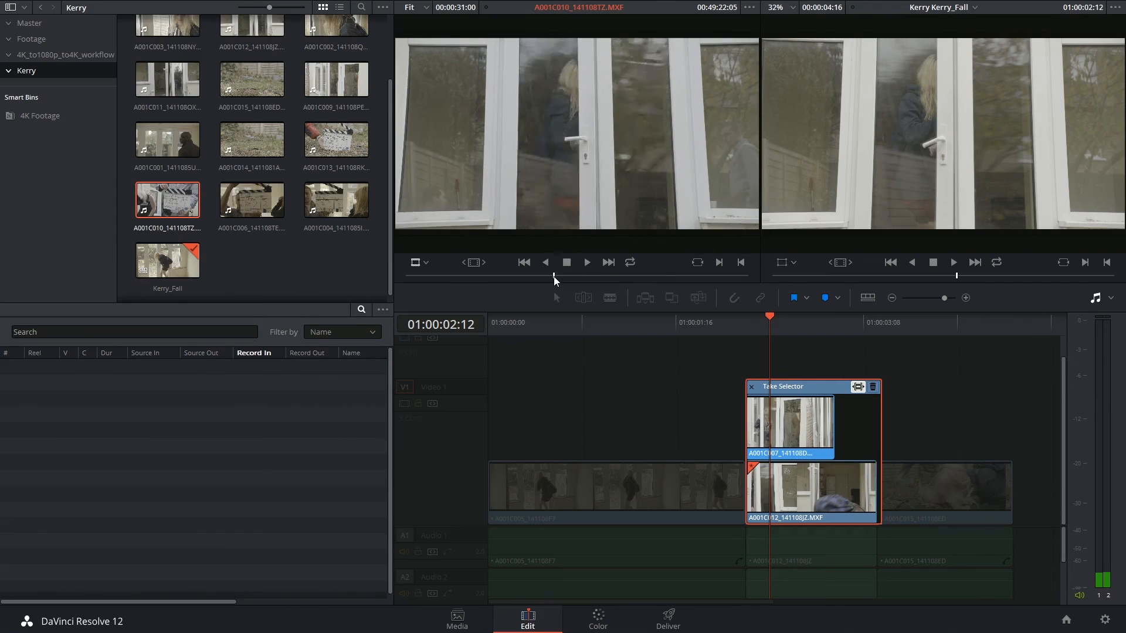
pyautogui.moveTo(553, 276); pyautogui.dragTo(558, 275)
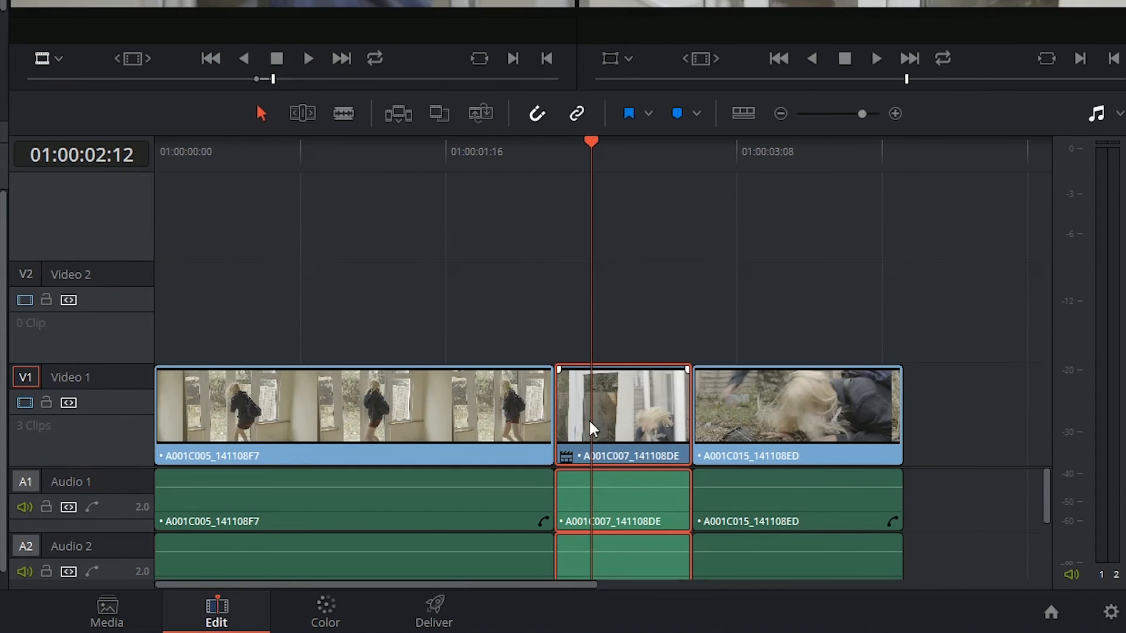
pyautogui.moveTo(571, 474)
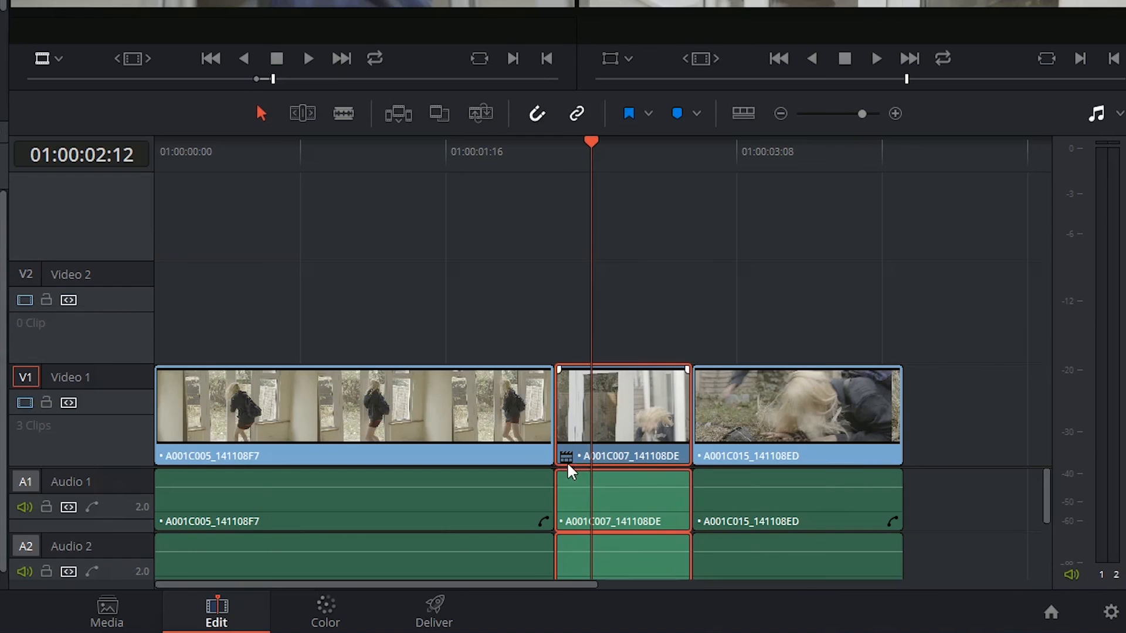
# Step: Finalize the middle clip's take, keeping A001C007_141108DE as a plain clip
pyautogui.rightClick(621, 404)
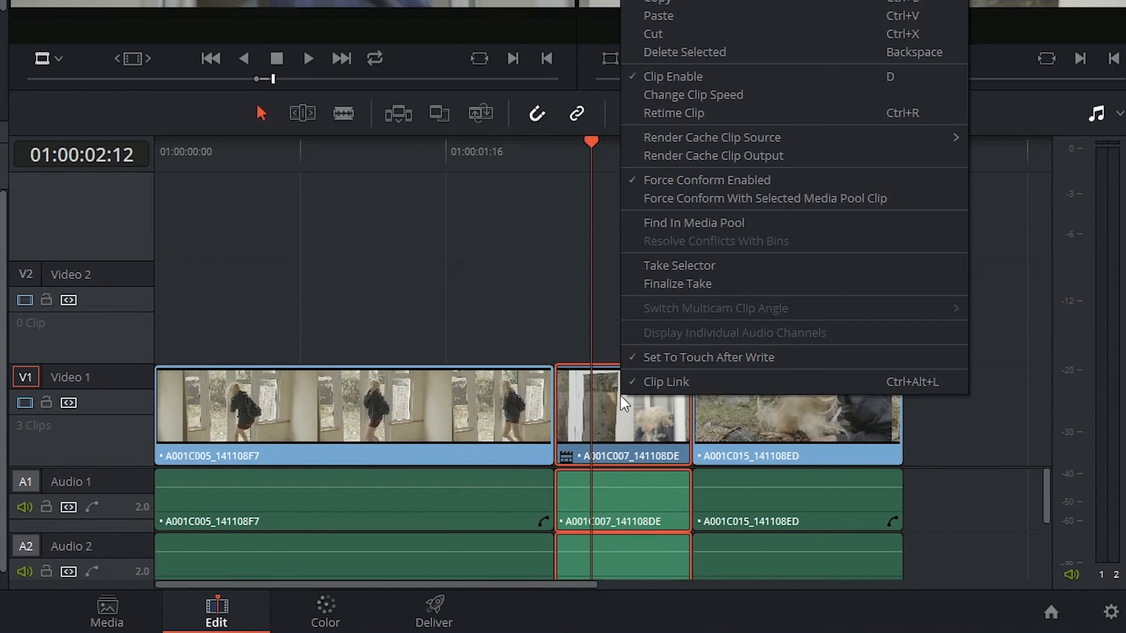
pyautogui.moveTo(658, 291)
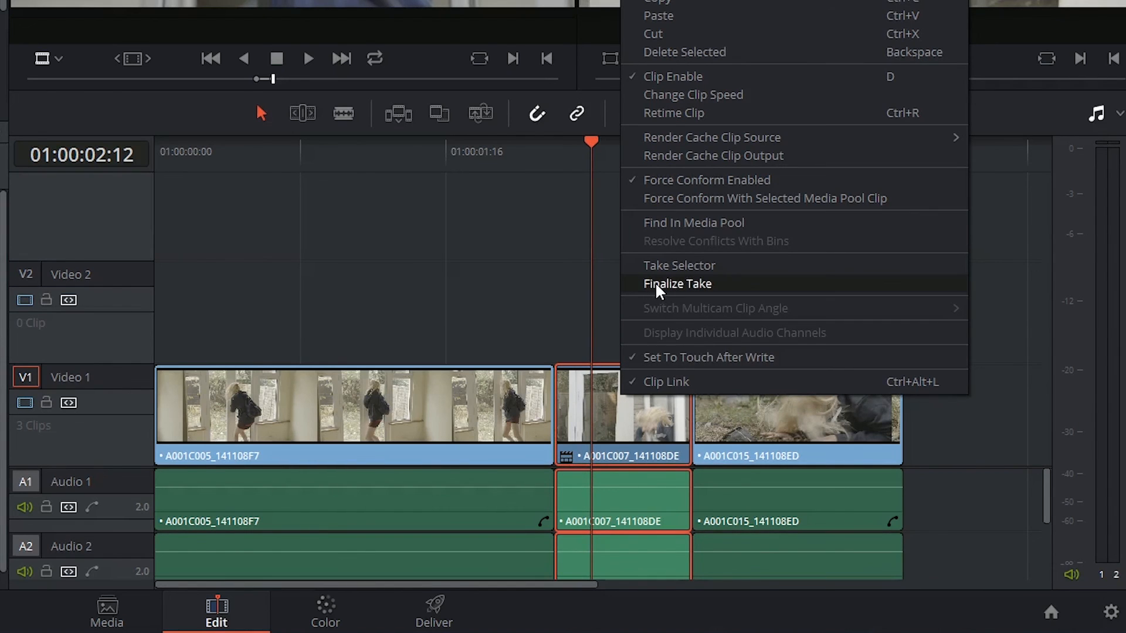
pyautogui.click(677, 283)
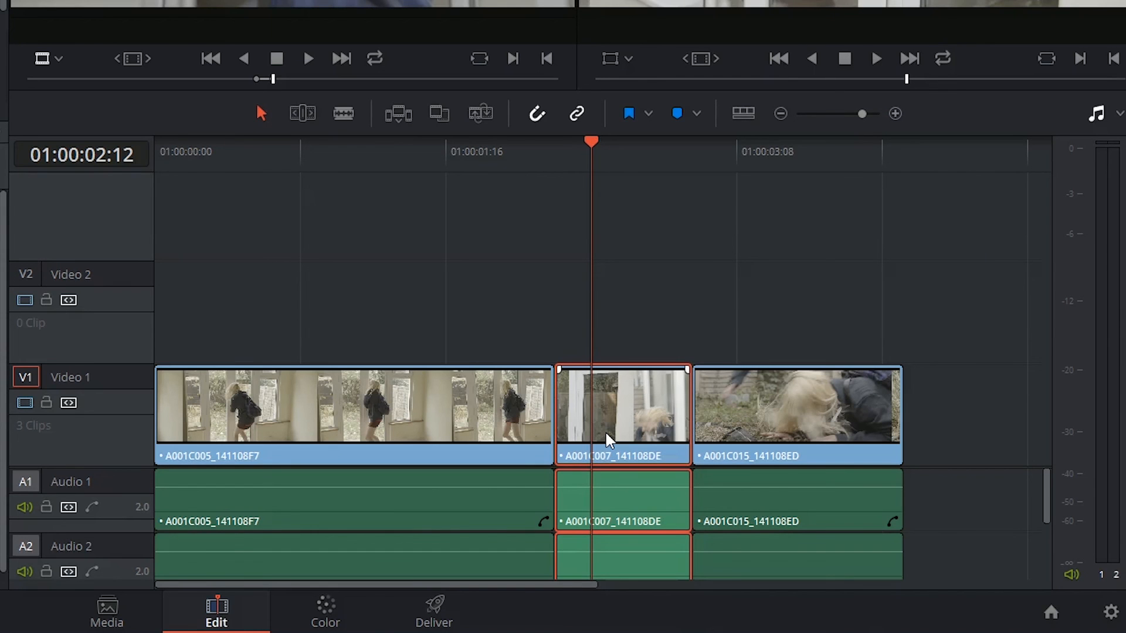